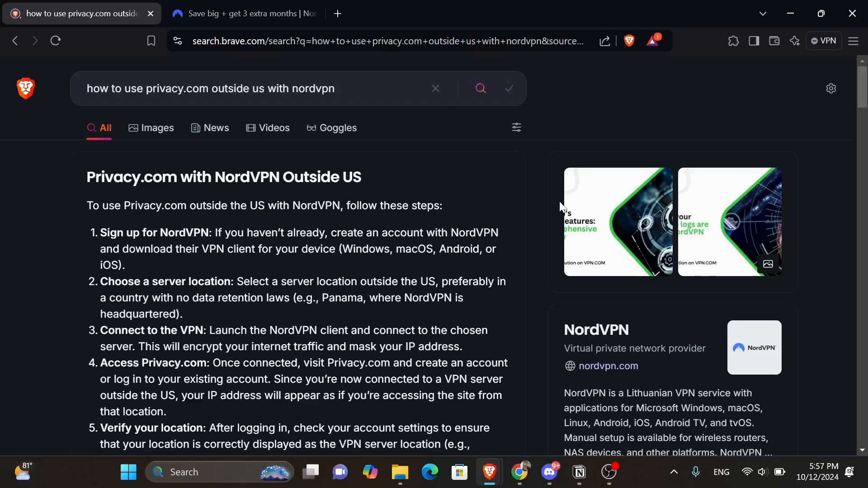
{"action": "mouse_move", "coordinate": [121, 163]}
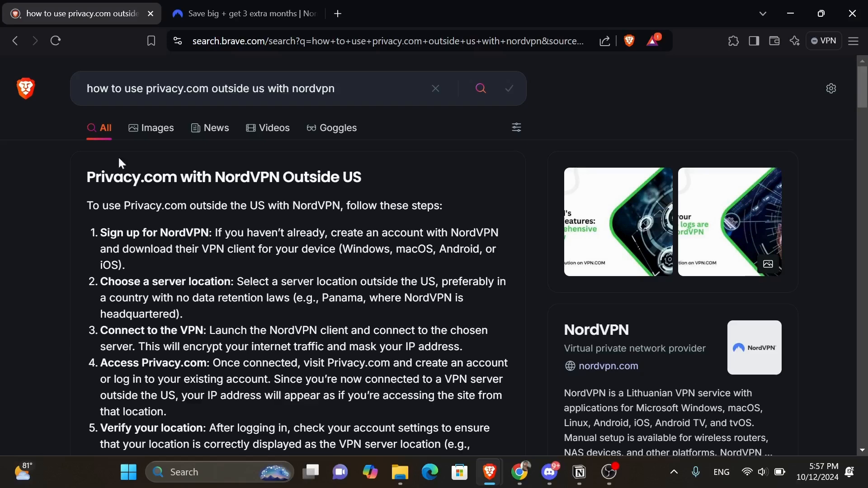
{"action": "mouse_move", "coordinate": [60, 209]}
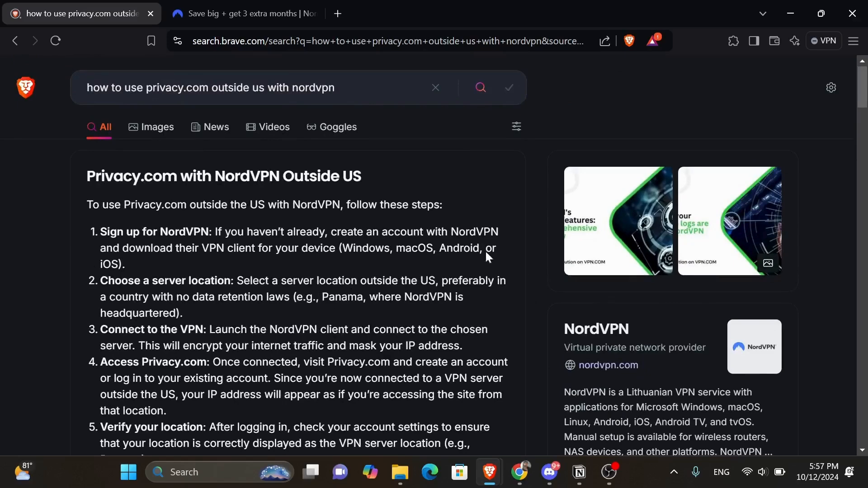
Read the answer's setup steps, highlighting 'Sign up for NordVPN' and 'Connect to the VPN'.
{"action": "scroll", "scroll_direction": "down", "scroll_amount": 3}
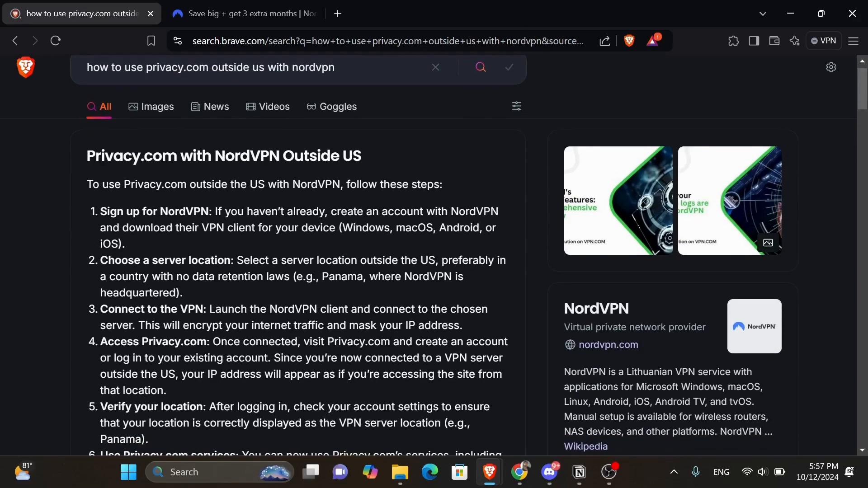
{"action": "mouse_move", "coordinate": [416, 197]}
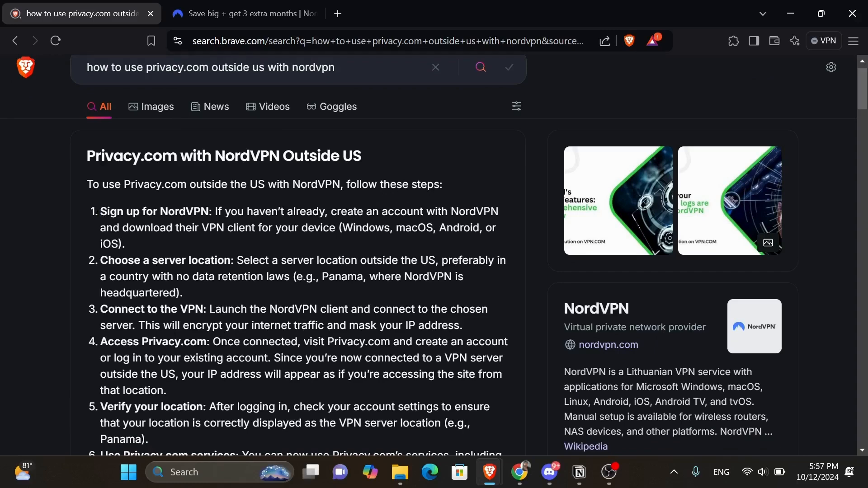
{"action": "left_click_drag", "start_coordinate": [99, 211], "coordinate": [320, 228]}
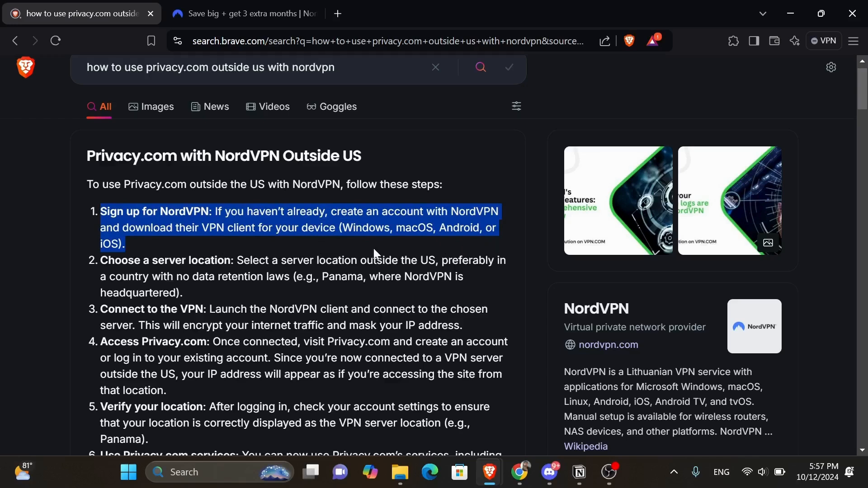
{"action": "left_click", "coordinate": [374, 253]}
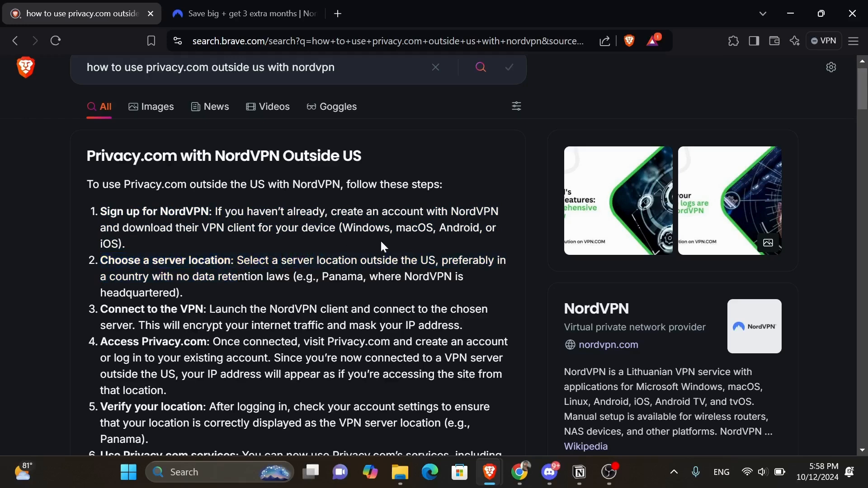
{"action": "double_click", "coordinate": [119, 261]}
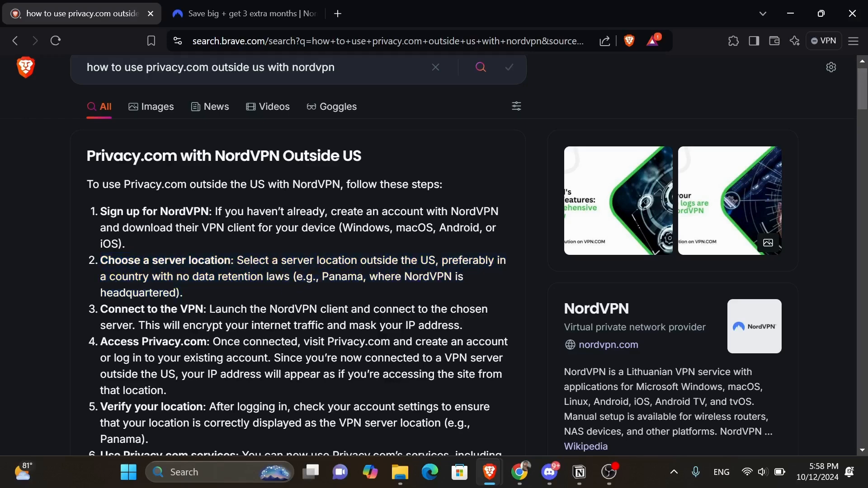
{"action": "left_click_drag", "start_coordinate": [100, 309], "coordinate": [463, 326]}
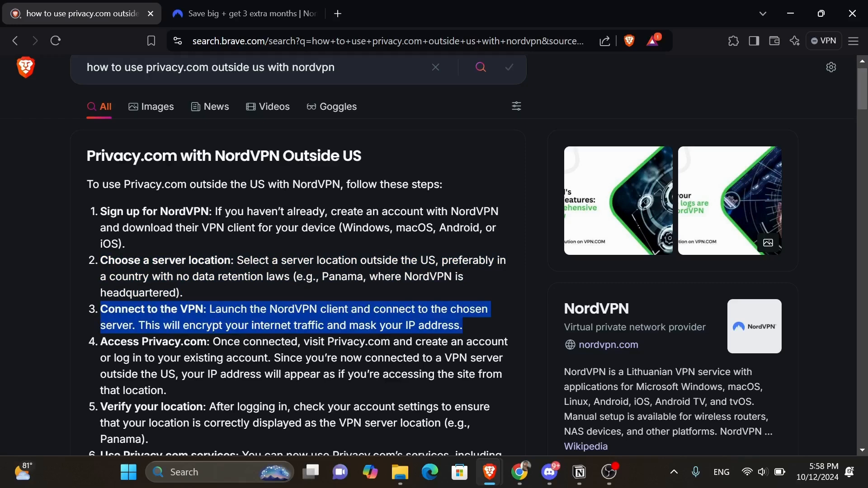
Highlight 'Use Privacy.com services', read on through the notes, then switch to the NordVPN offer tab.
{"action": "scroll", "scroll_direction": "down", "scroll_amount": 3}
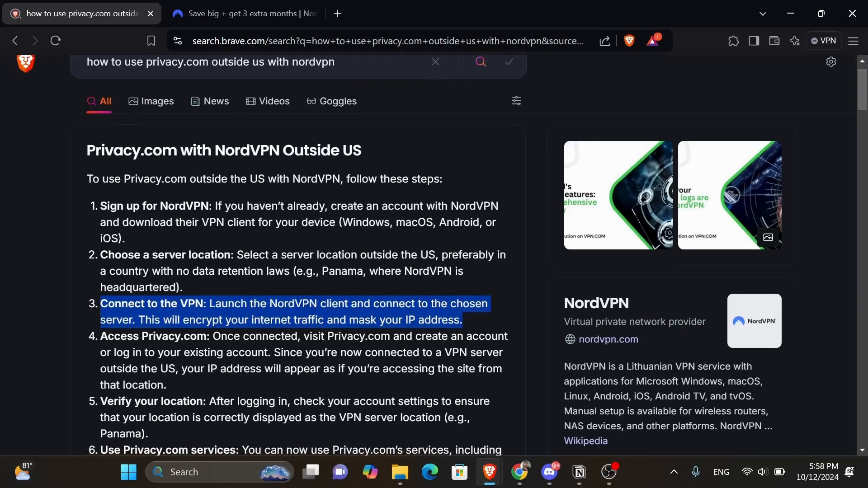
{"action": "scroll", "scroll_direction": "down", "scroll_amount": 3}
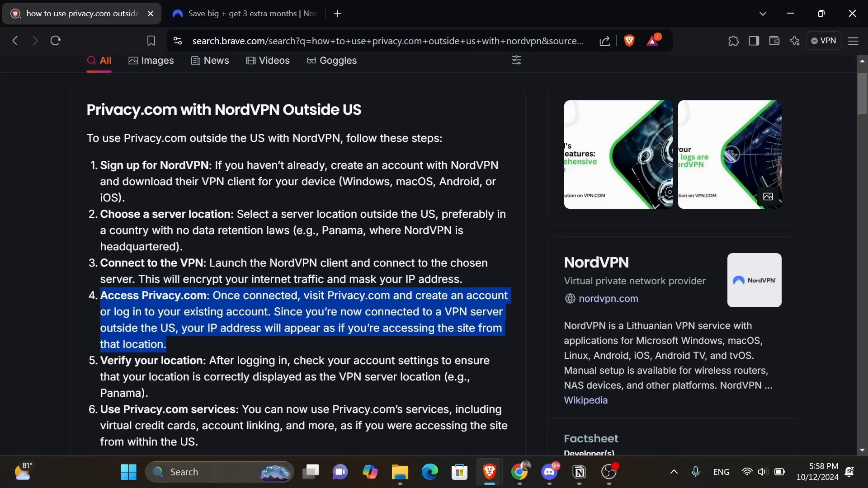
{"action": "mouse_move", "coordinate": [62, 356]}
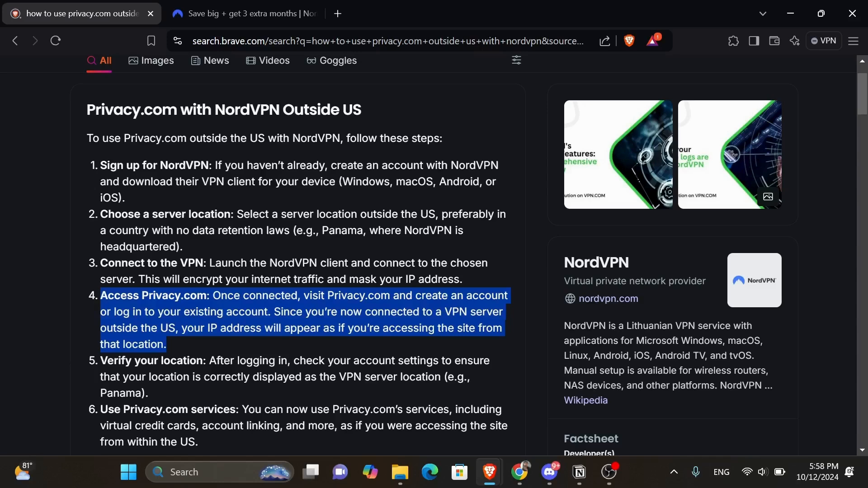
{"action": "mouse_move", "coordinate": [503, 333]}
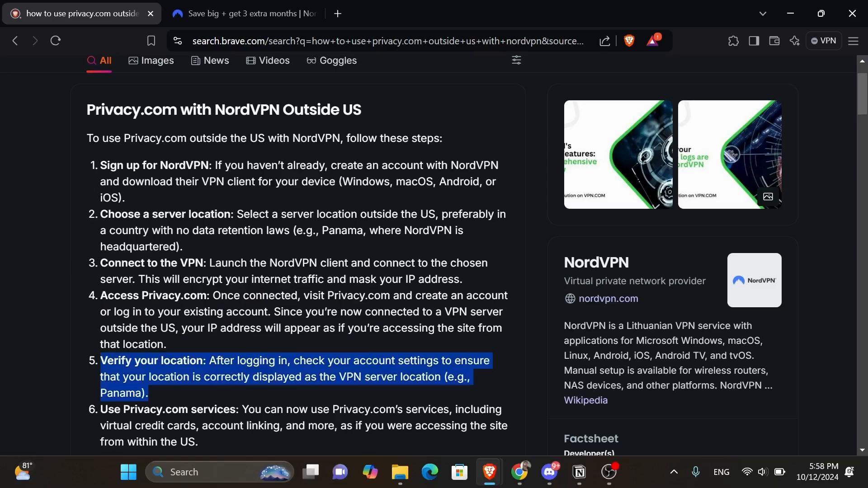
{"action": "mouse_move", "coordinate": [293, 396]}
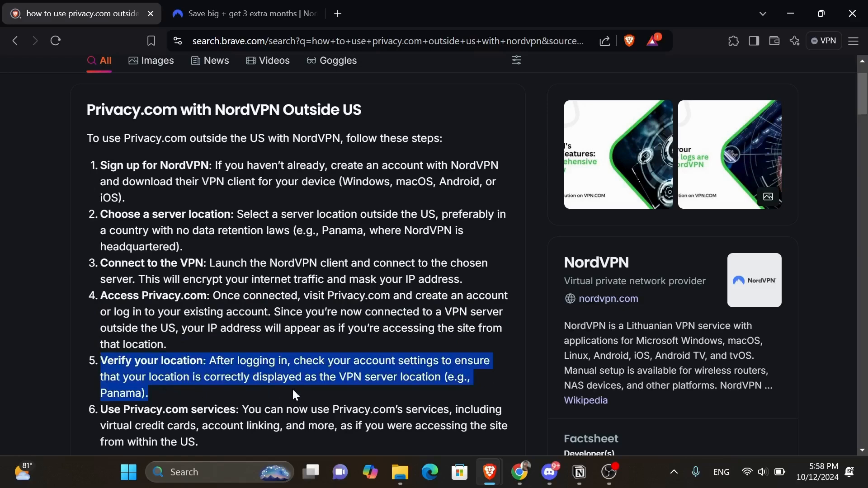
{"action": "mouse_move", "coordinate": [418, 394]}
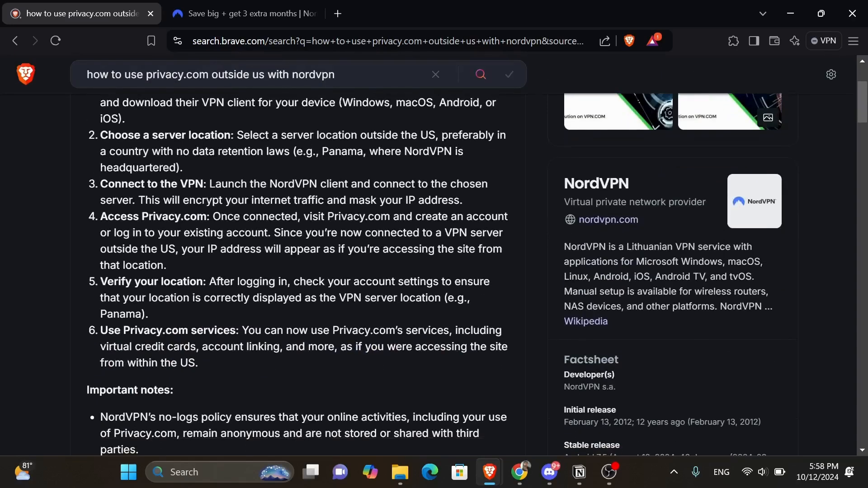
{"action": "left_click_drag", "start_coordinate": [100, 331], "coordinate": [198, 363]}
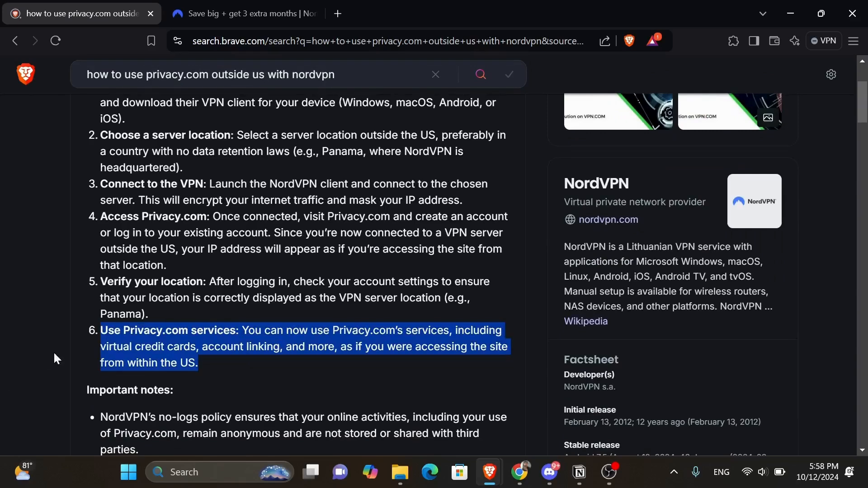
{"action": "mouse_move", "coordinate": [180, 360]}
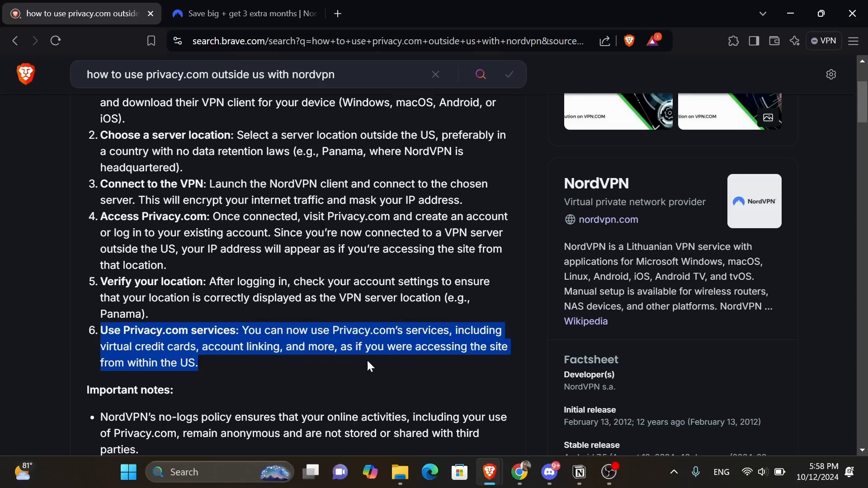
{"action": "mouse_move", "coordinate": [513, 374]}
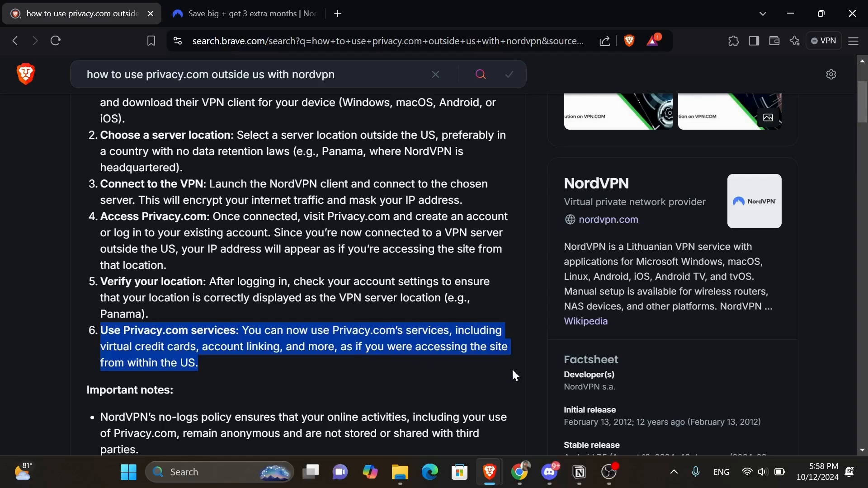
{"action": "scroll", "scroll_direction": "down", "scroll_amount": 3}
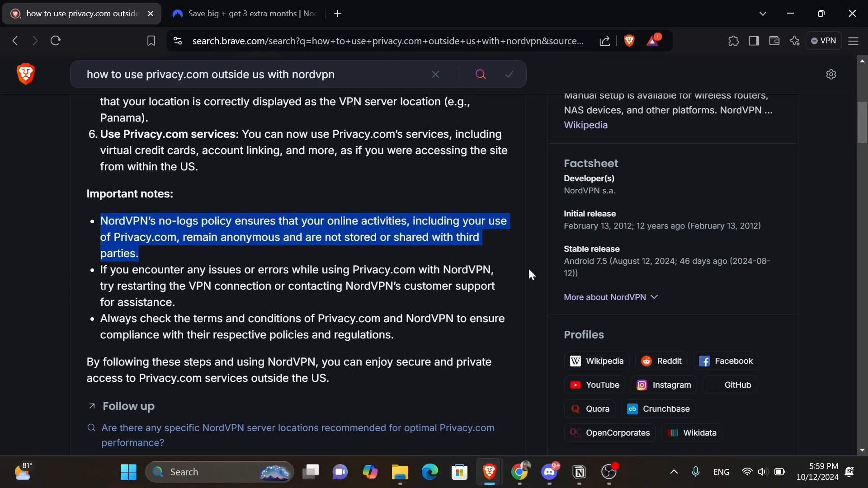
{"action": "mouse_move", "coordinate": [358, 386]}
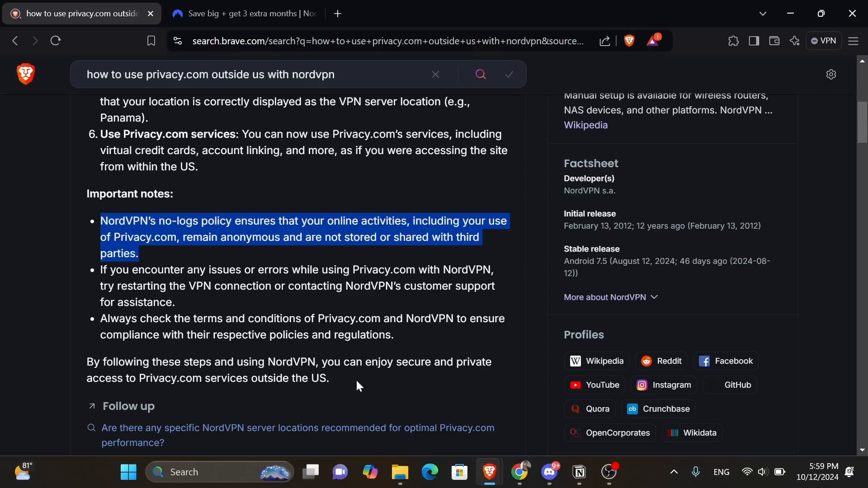
{"action": "mouse_move", "coordinate": [357, 387]}
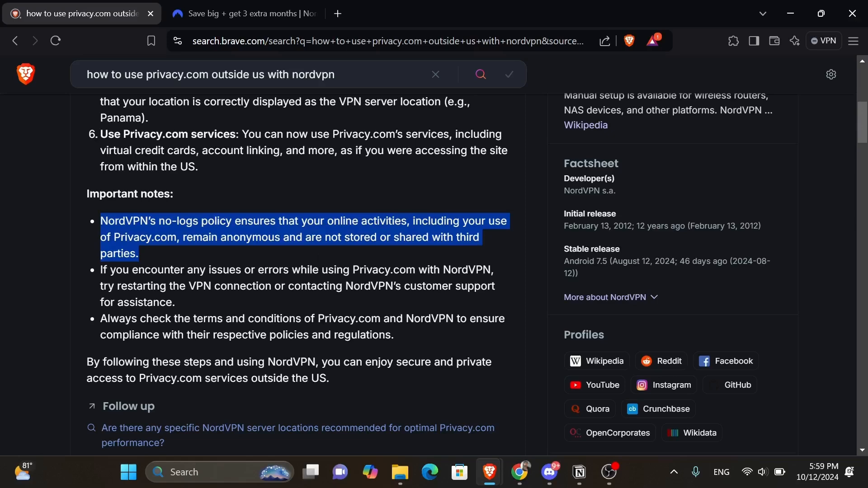
{"action": "mouse_move", "coordinate": [357, 304]}
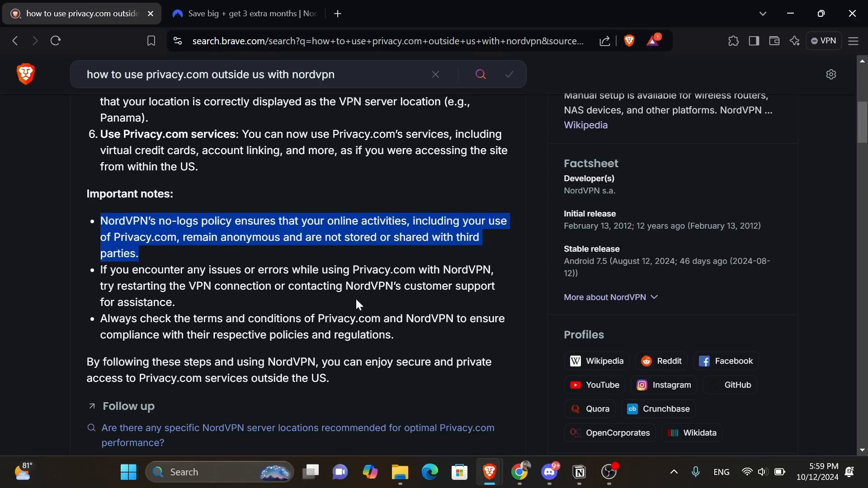
{"action": "mouse_move", "coordinate": [357, 305]}
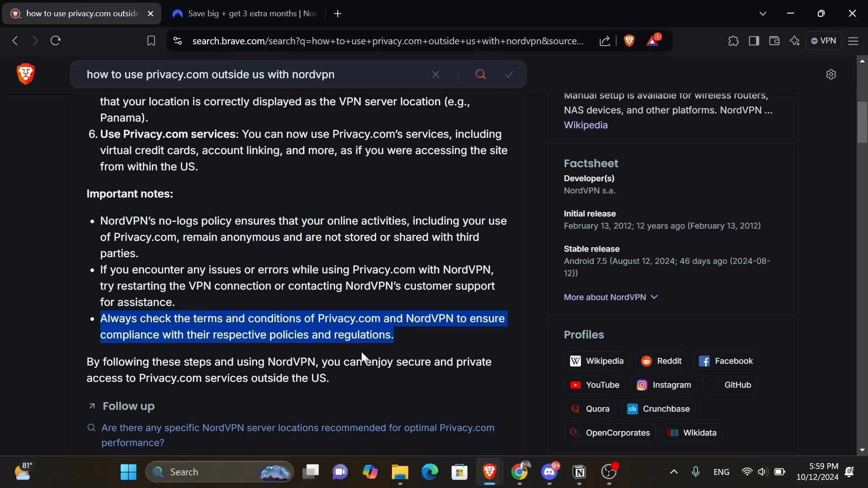
{"action": "mouse_move", "coordinate": [443, 311]}
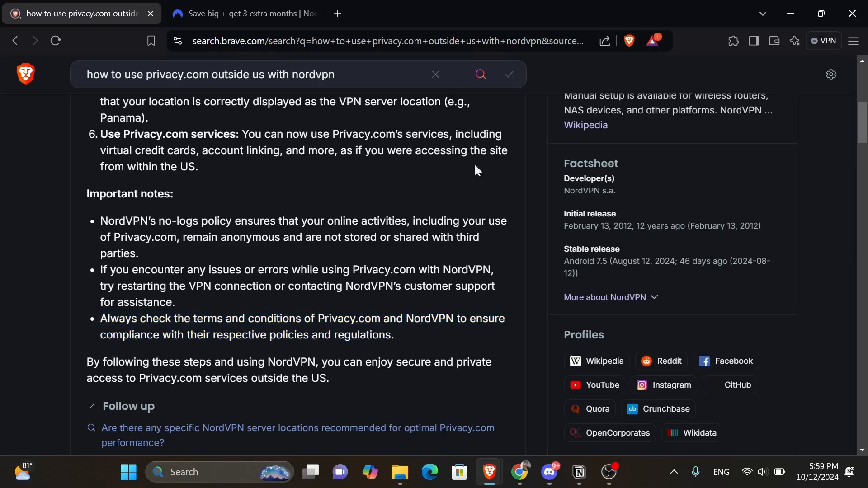
{"action": "mouse_move", "coordinate": [379, 195]}
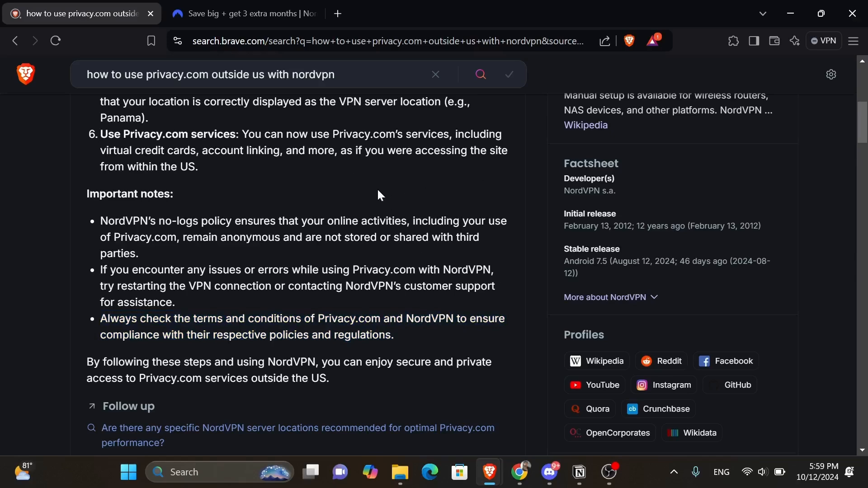
{"action": "left_click", "coordinate": [241, 13]}
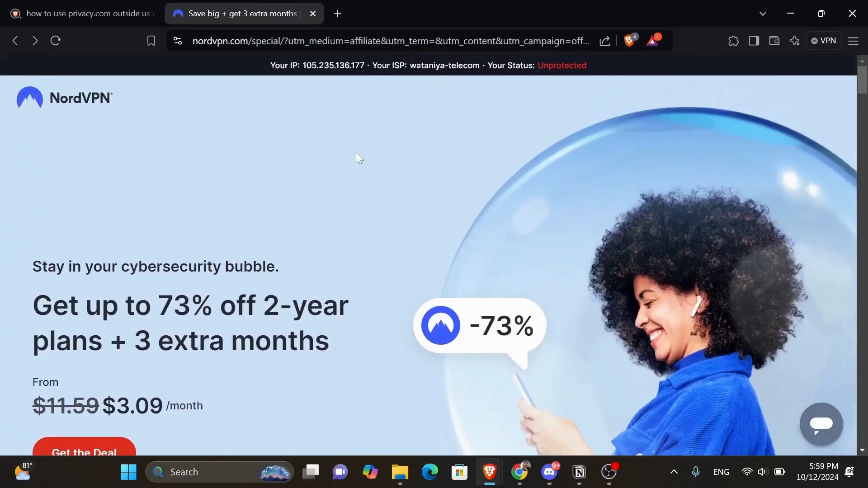
Scroll the NordVPN 2-year deal page to the $3.09/month price and choose Get the Deal.
{"action": "scroll", "scroll_direction": "down", "scroll_amount": 3}
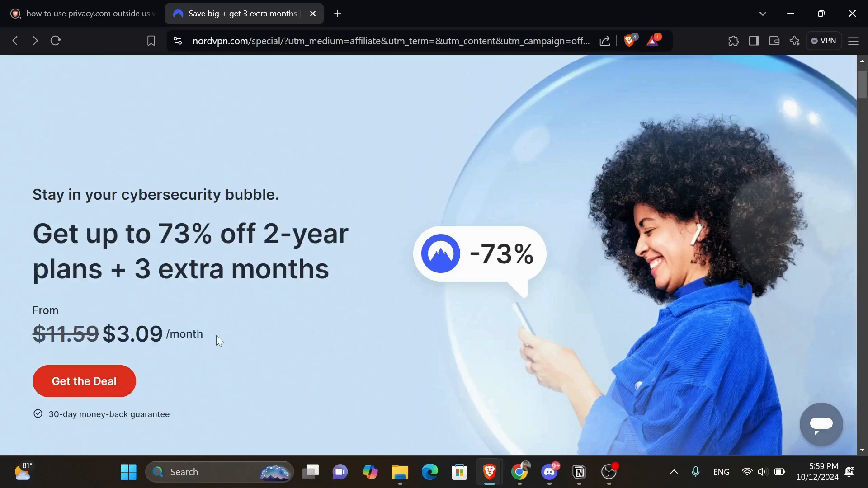
{"action": "scroll", "scroll_direction": "down", "scroll_amount": 3}
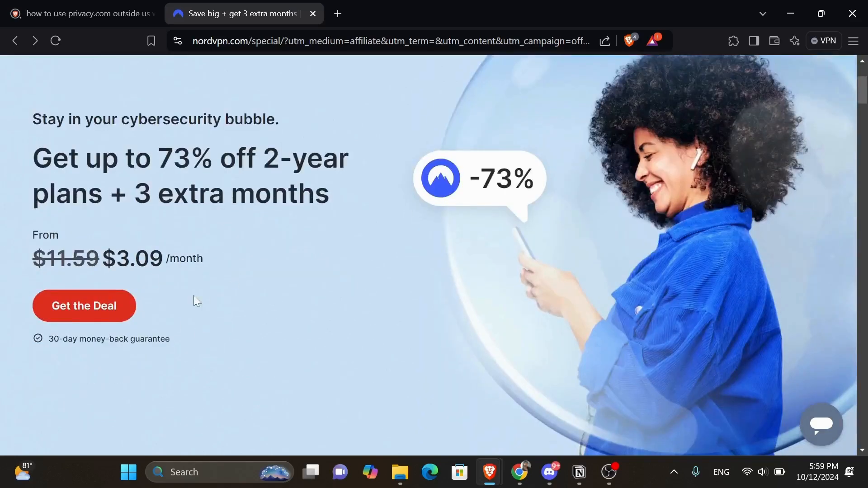
{"action": "left_click", "coordinate": [84, 306]}
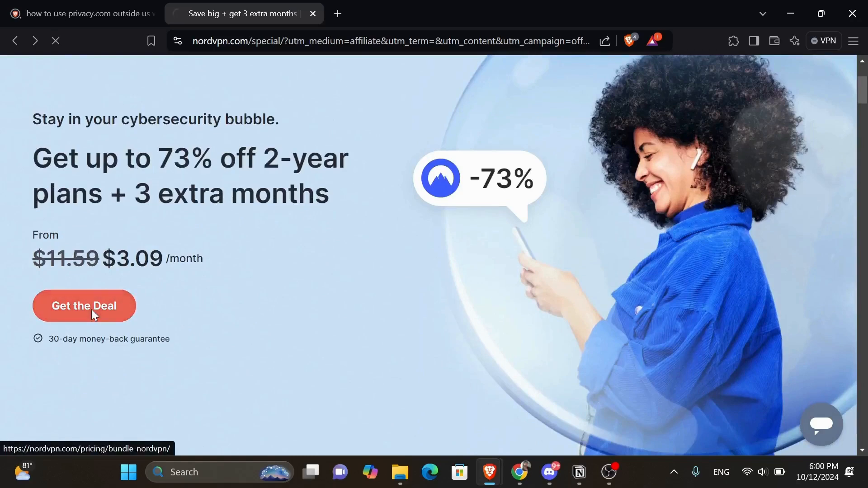
{"action": "left_click", "coordinate": [84, 306]}
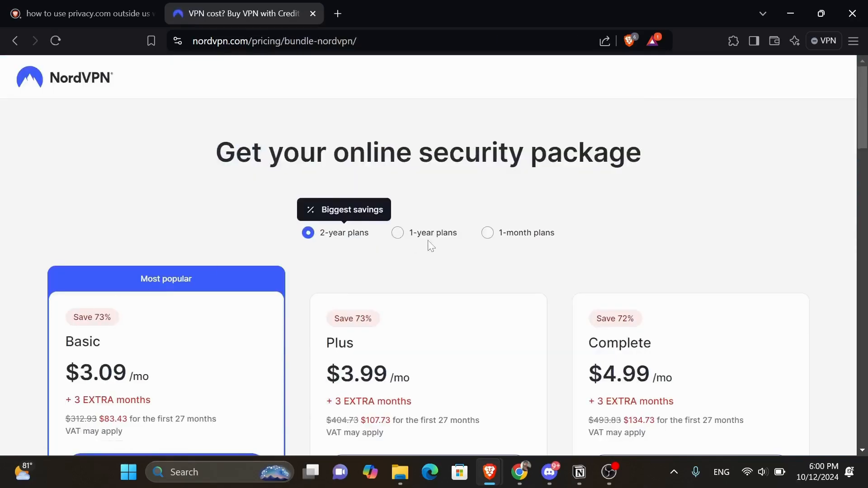
{"action": "scroll", "scroll_direction": "down", "scroll_amount": 3}
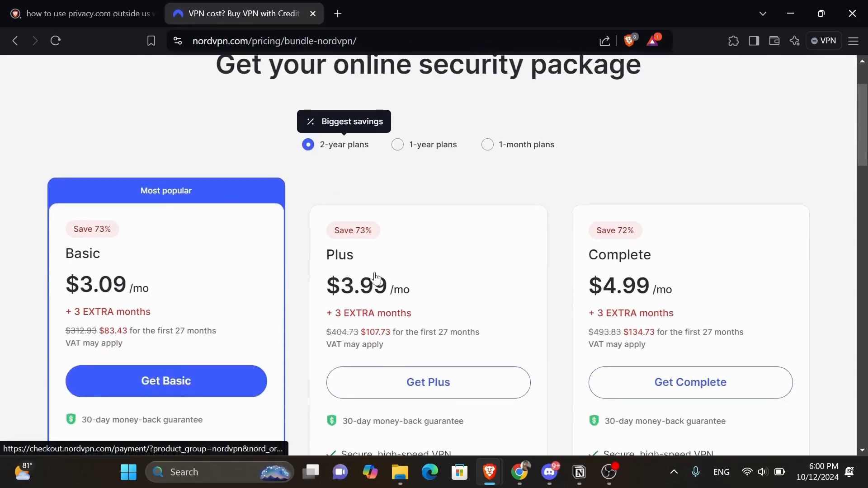
{"action": "mouse_move", "coordinate": [640, 310]}
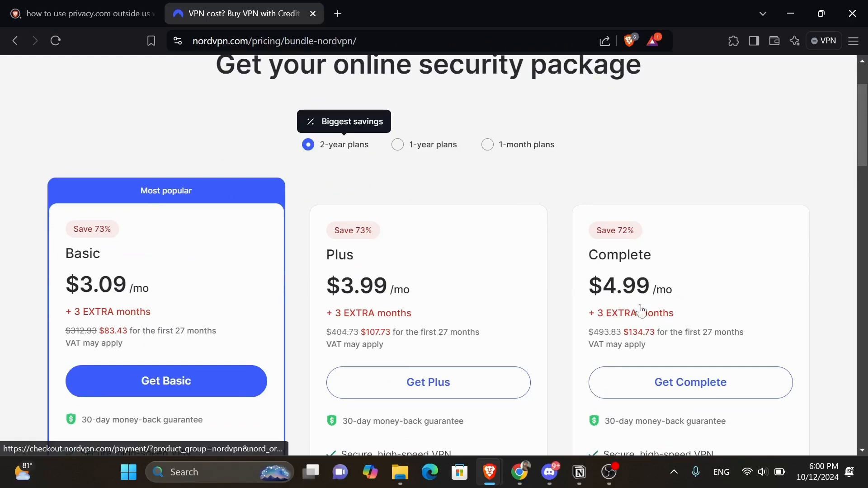
{"action": "scroll", "scroll_direction": "down", "scroll_amount": 3}
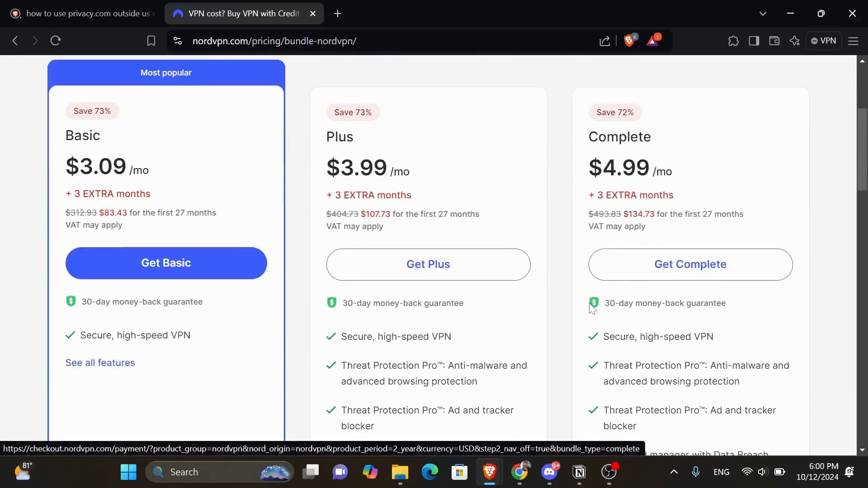
{"action": "scroll", "scroll_direction": "down", "scroll_amount": 3}
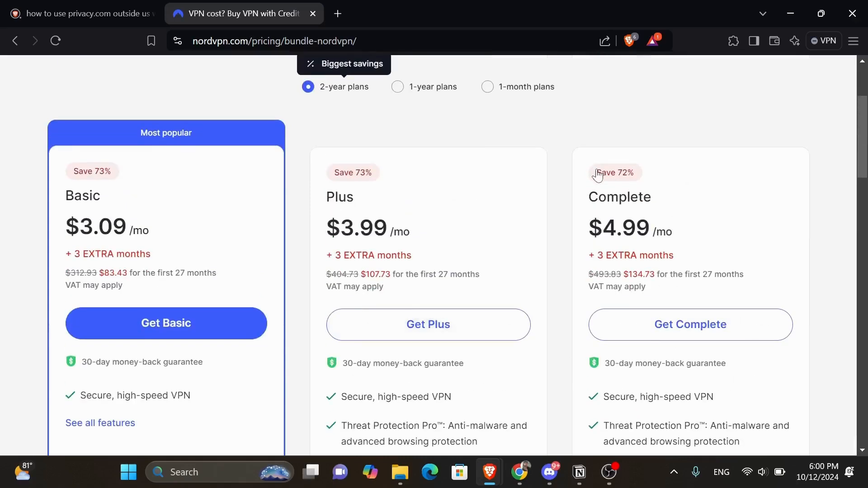
{"action": "scroll", "scroll_direction": "up", "scroll_amount": 3}
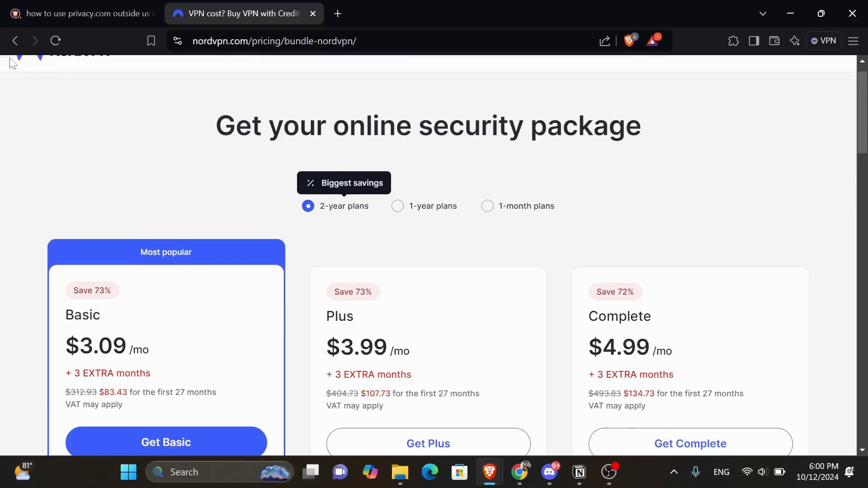
{"action": "left_click", "coordinate": [14, 41]}
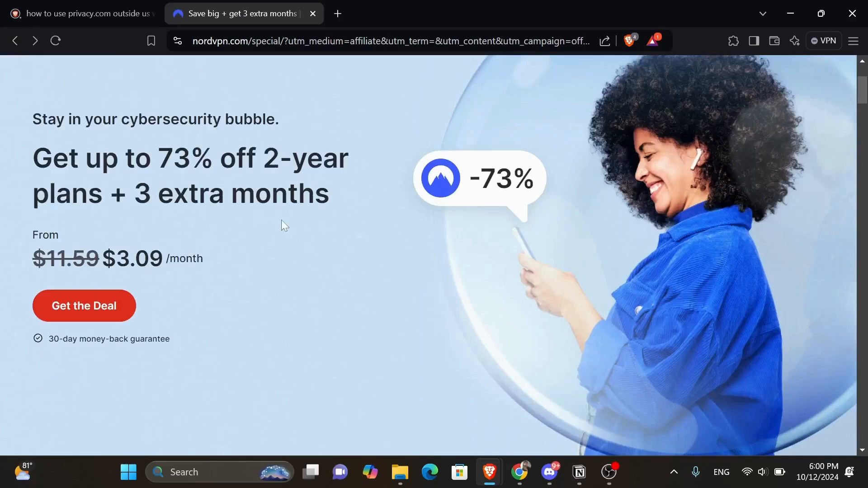
{"action": "scroll", "scroll_direction": "up", "scroll_amount": 3}
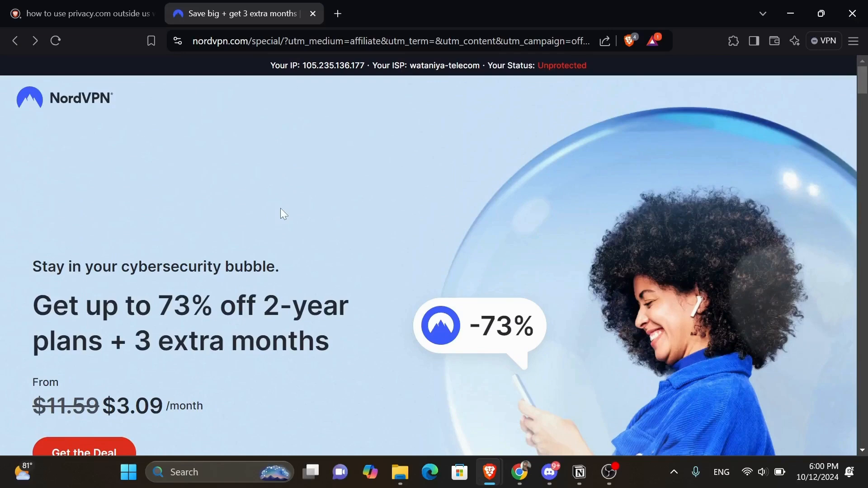
{"action": "mouse_move", "coordinate": [507, 241]}
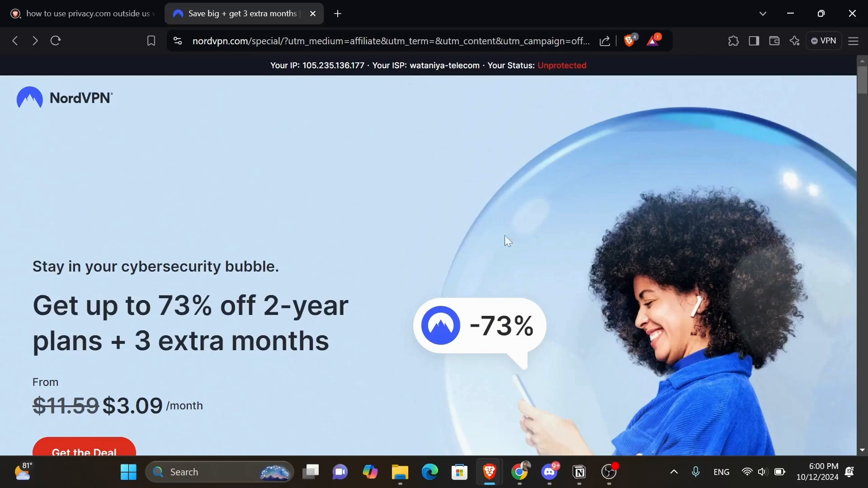
{"action": "scroll", "scroll_direction": "down", "scroll_amount": 3}
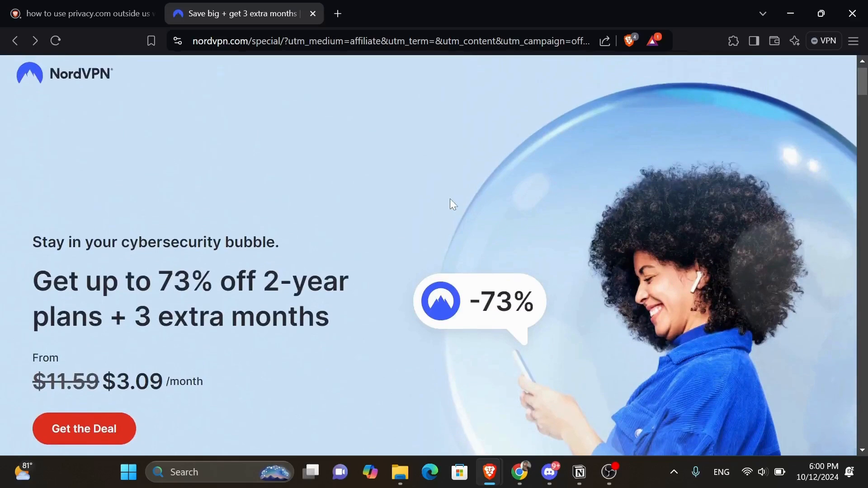
{"action": "mouse_move", "coordinate": [484, 231]}
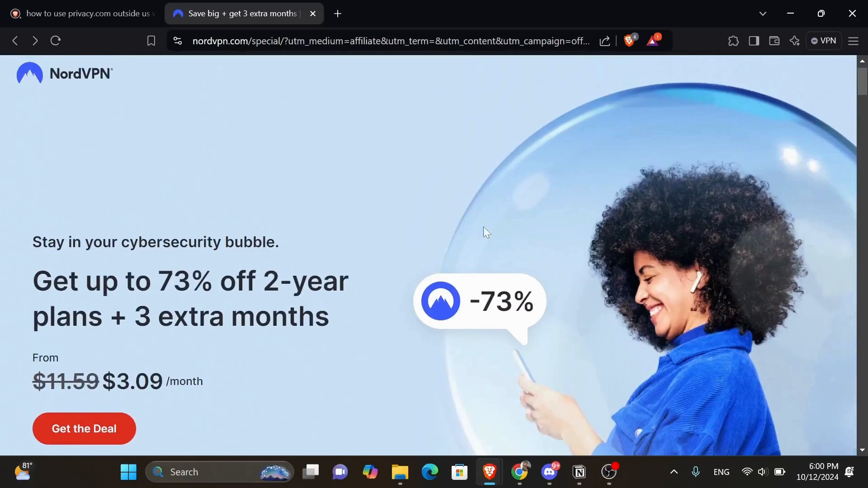
{"action": "mouse_move", "coordinate": [525, 230]}
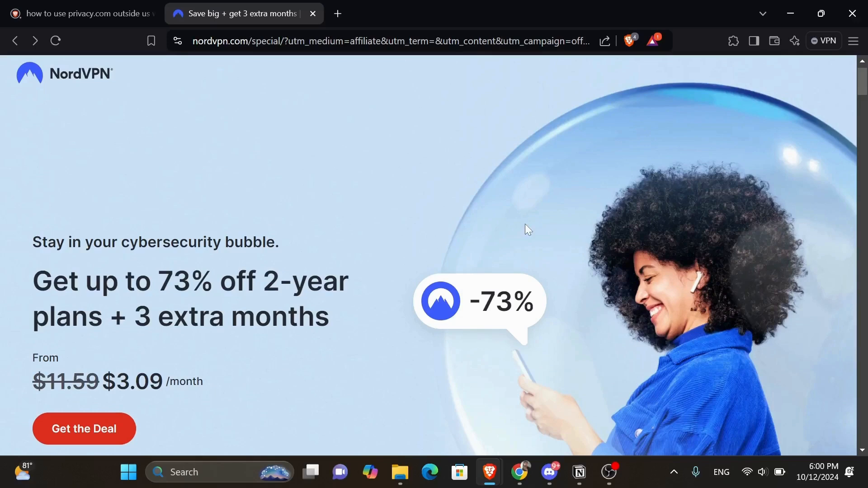
{"action": "mouse_move", "coordinate": [571, 200]}
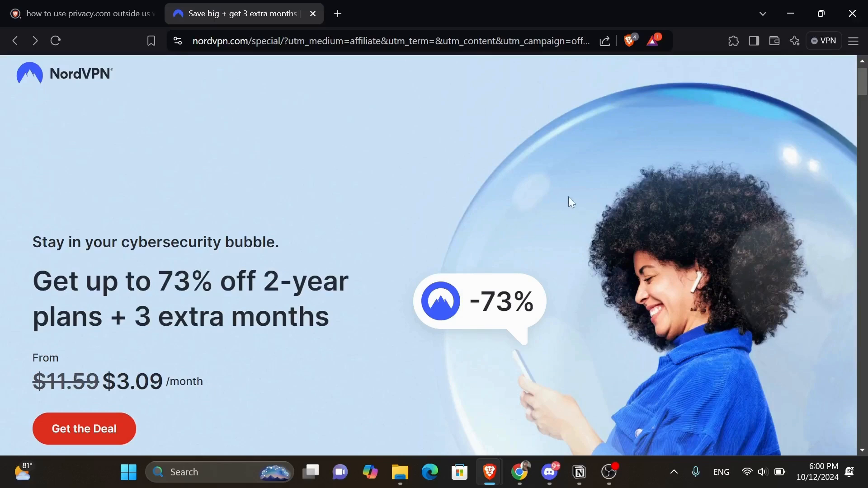